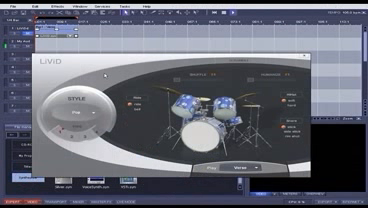
# Show the drum kit's rhythm style list from the left-panel style selector.
pyautogui.click(70, 112)
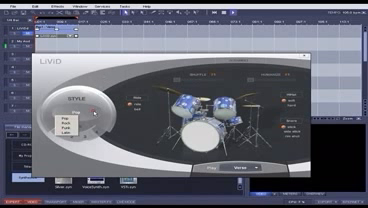